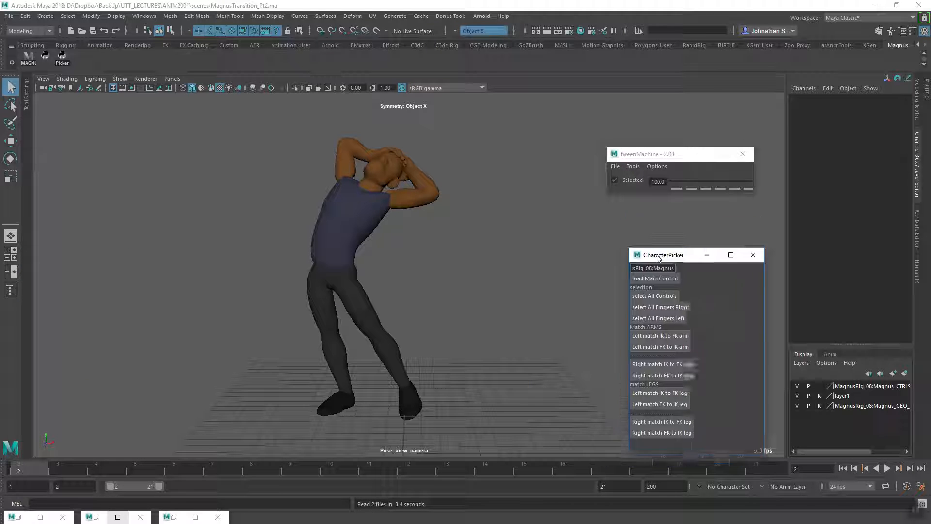
Scrub from the frame 2 hunched pose and move to Magnus's fists-raised stance at frame 5
{"action": "left_click_drag", "start_coordinate": [663, 255], "coordinate": [663, 223]}
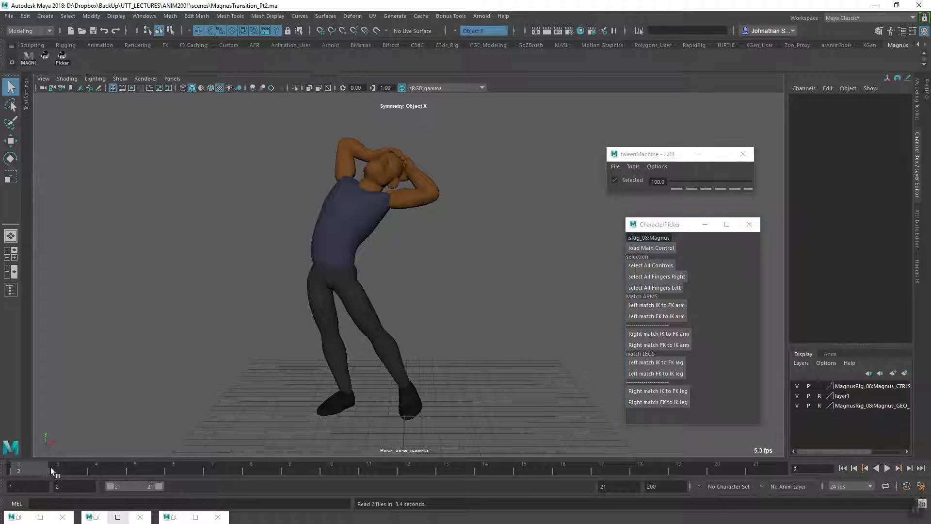
{"action": "left_click", "coordinate": [898, 467]}
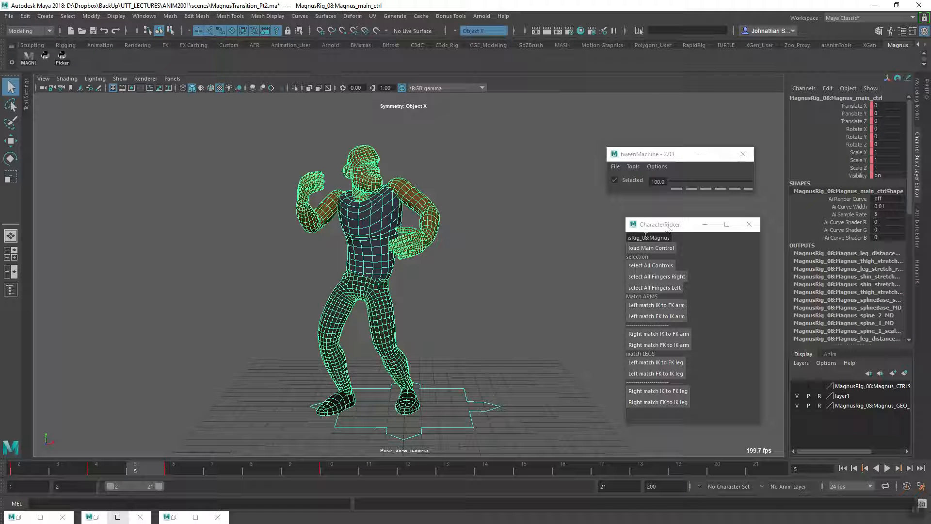
Scrub toward frame 7, select the lower leg bend control and return to the frame 2 opening pose
{"action": "left_click_drag", "start_coordinate": [659, 224], "coordinate": [570, 219]}
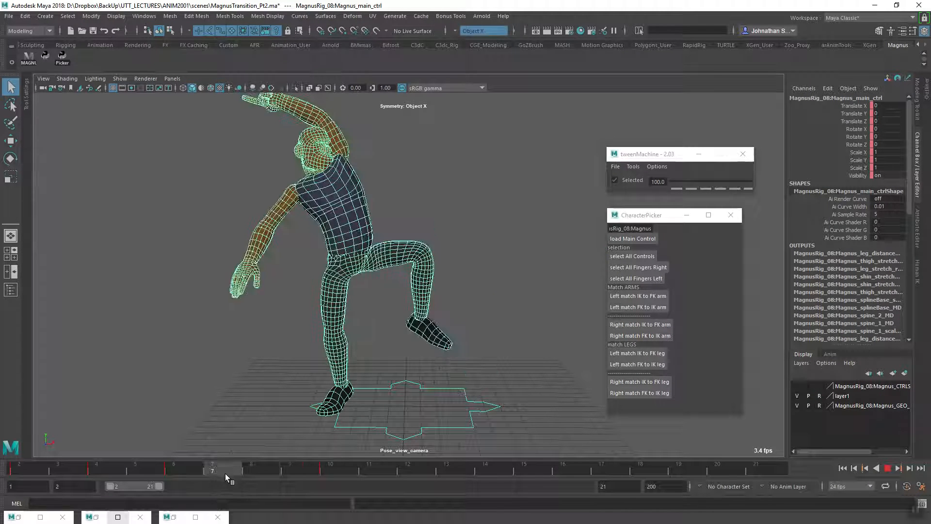
{"action": "left_click", "coordinate": [250, 469]}
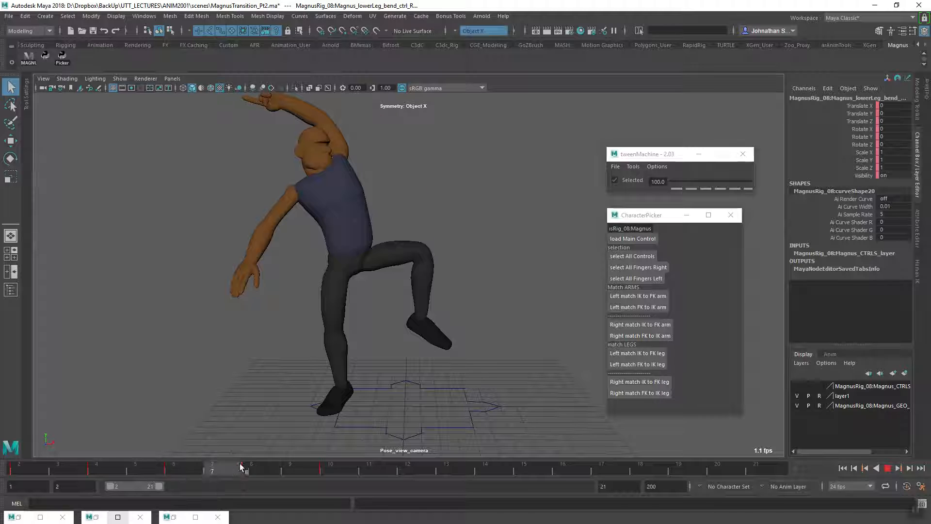
{"action": "left_click", "coordinate": [20, 468]}
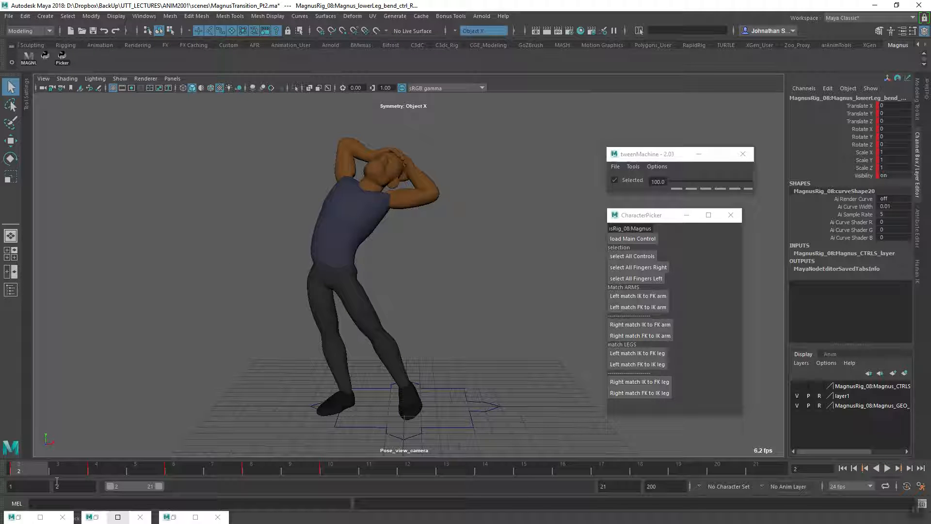
{"action": "left_click", "coordinate": [181, 471]}
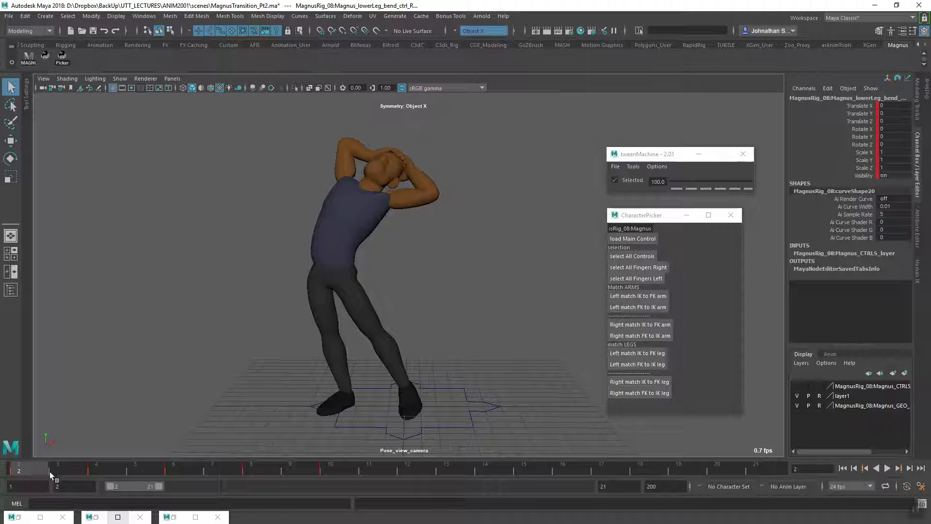
Compare the frame 6 pose and the lunging point at frame 10, ending on the flexing stance at frame 4
{"action": "left_click", "coordinate": [174, 469]}
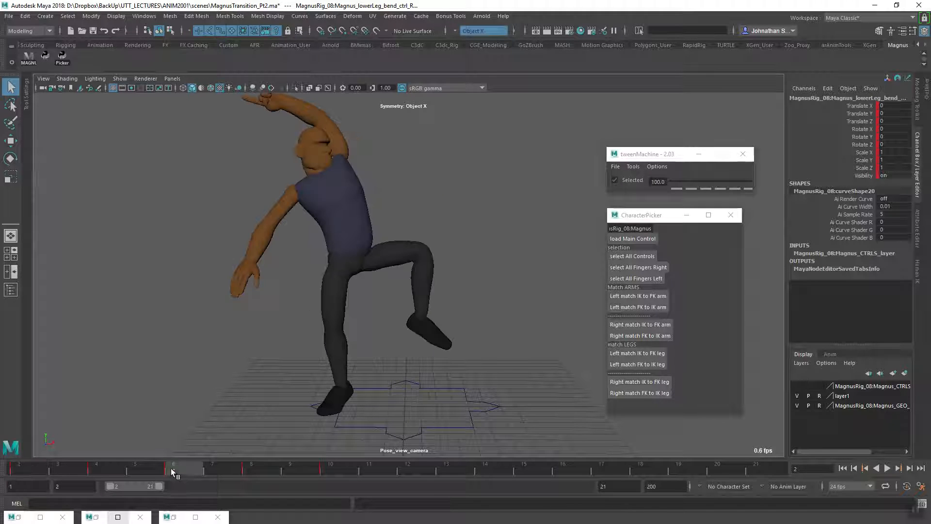
{"action": "left_click", "coordinate": [183, 468]}
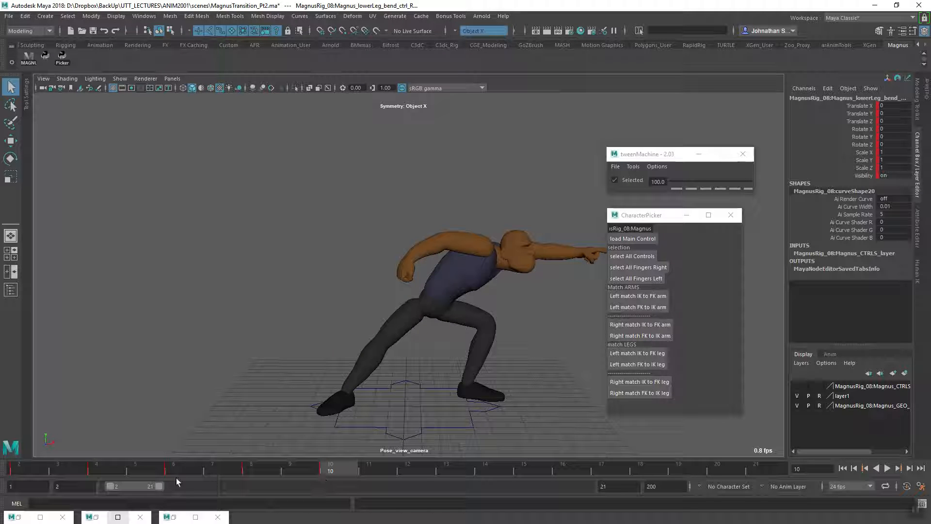
{"action": "left_click", "coordinate": [173, 468]}
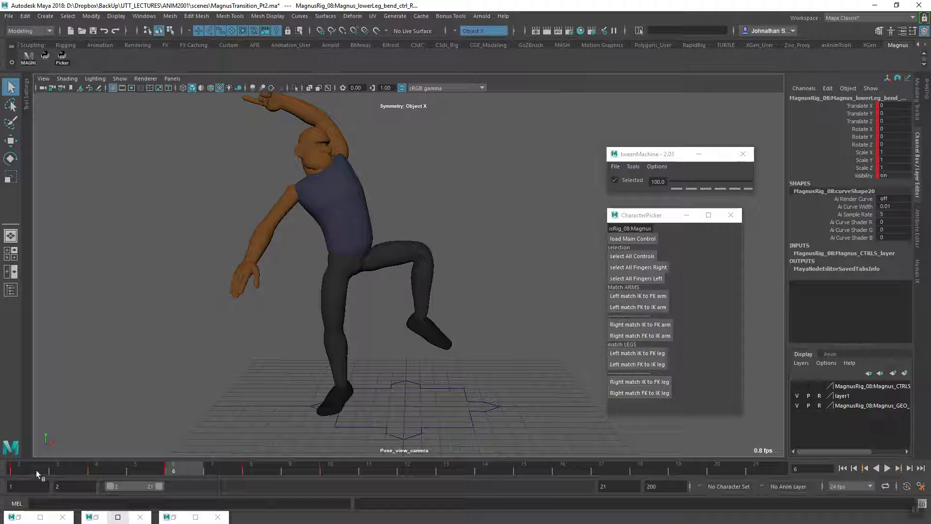
{"action": "left_click", "coordinate": [19, 468]}
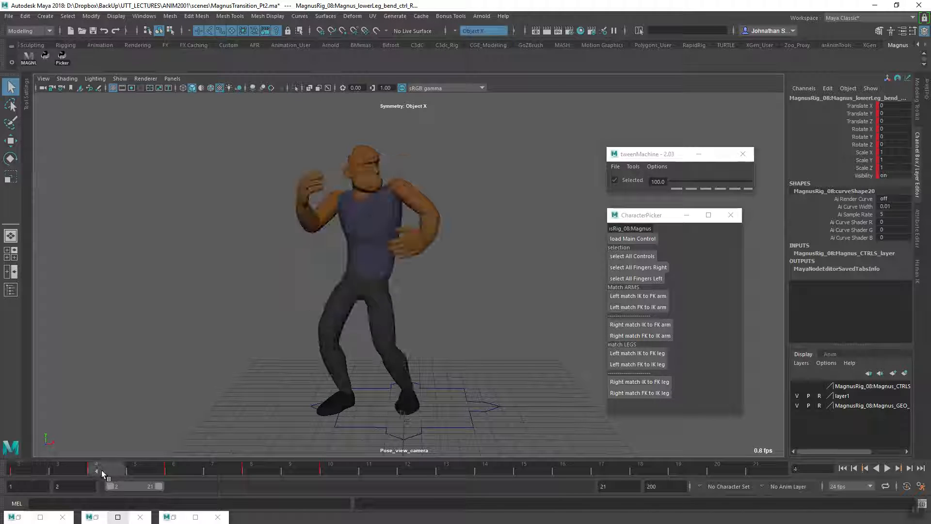
Check the poses at frames 4, 6 and 2, then play Magnus's blocked animation forward
{"action": "left_click_drag", "start_coordinate": [101, 472], "coordinate": [160, 472]}
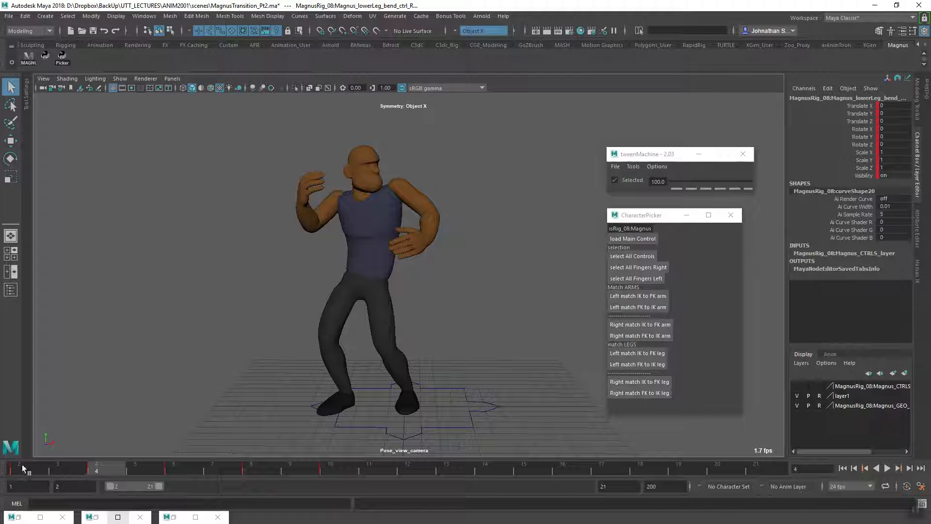
{"action": "left_click", "coordinate": [190, 469]}
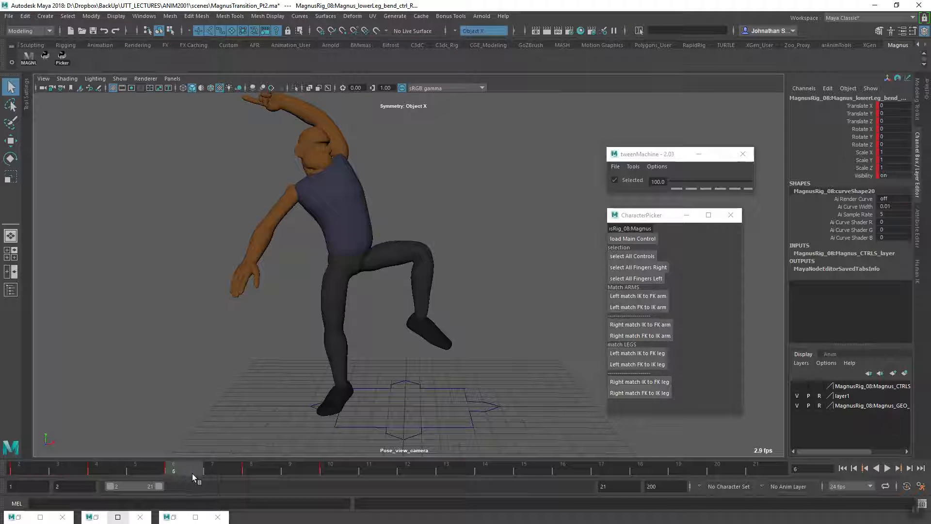
{"action": "left_click", "coordinate": [95, 469]}
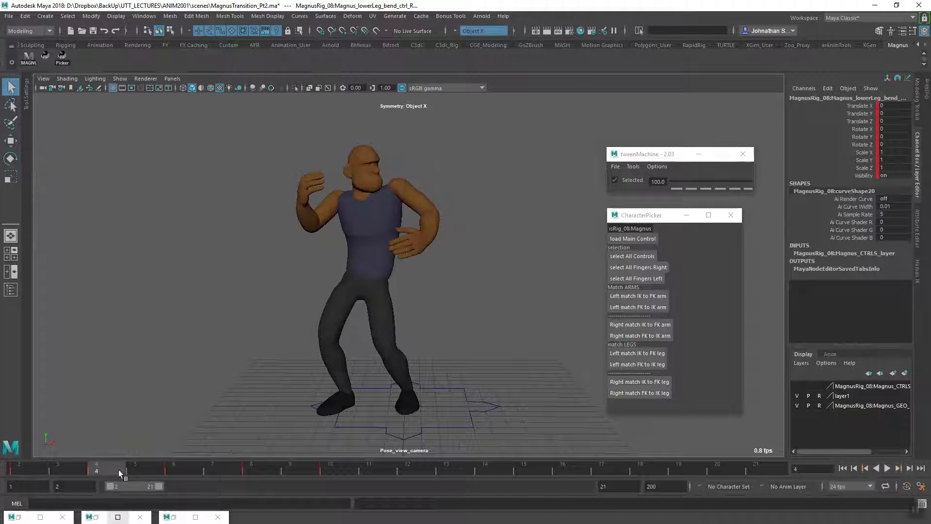
{"action": "left_click", "coordinate": [173, 468]}
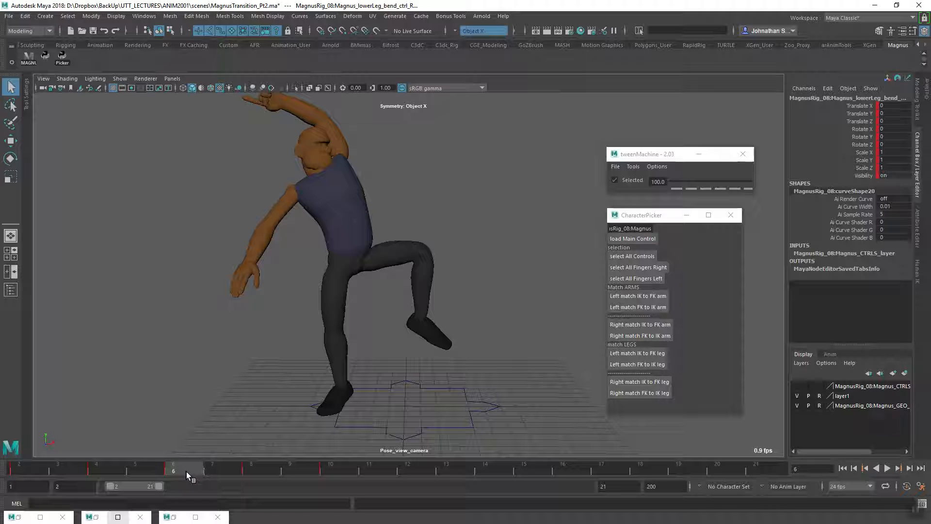
{"action": "left_click", "coordinate": [330, 468]}
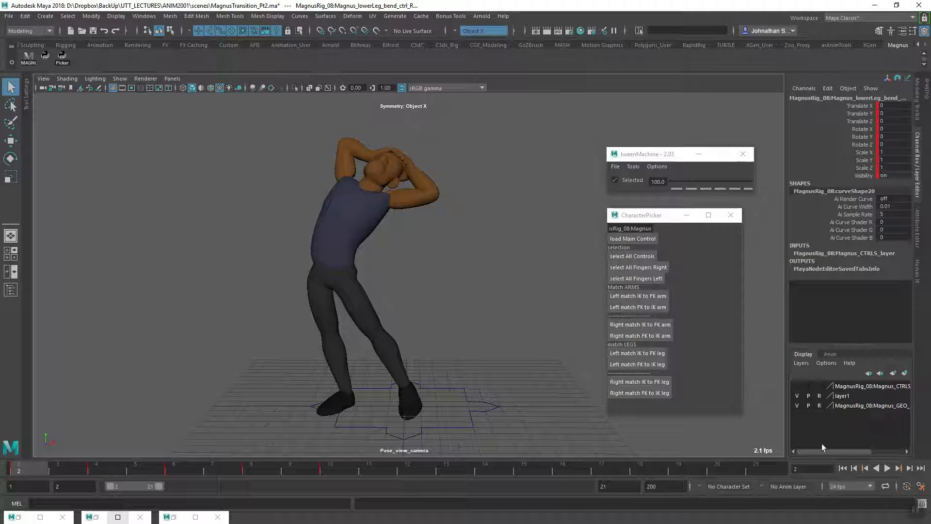
{"action": "left_click", "coordinate": [886, 468]}
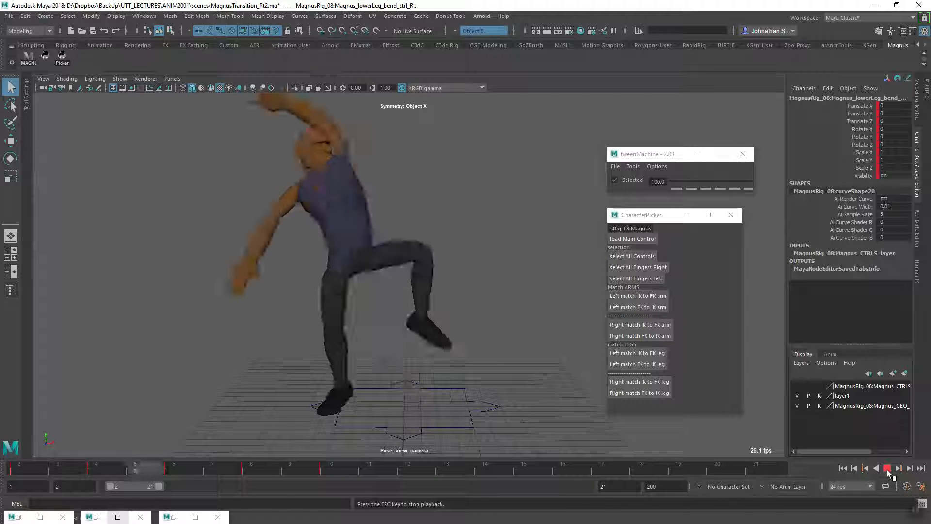
Stop playback and compare the frame 8, lunging frame 10 and frame 6 poses, returning to frame 2
{"action": "left_click", "coordinate": [887, 467]}
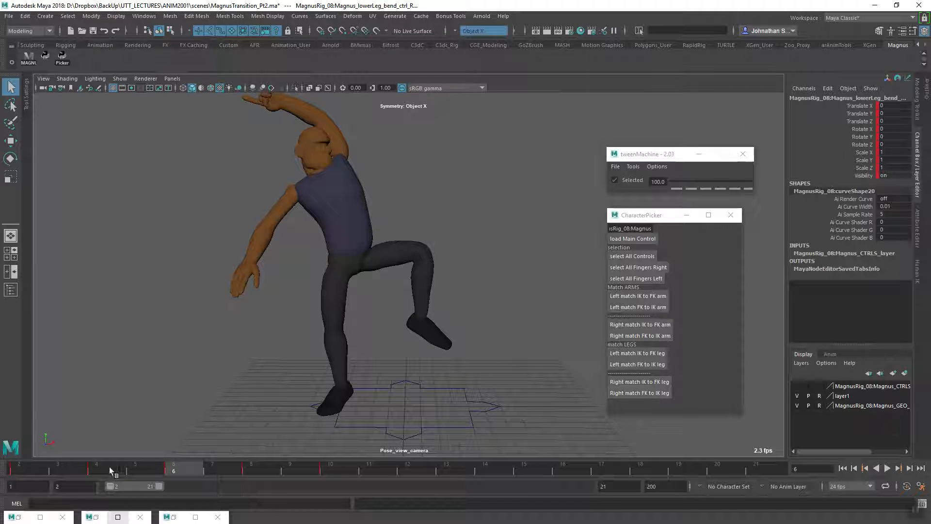
{"action": "left_click", "coordinate": [96, 469]}
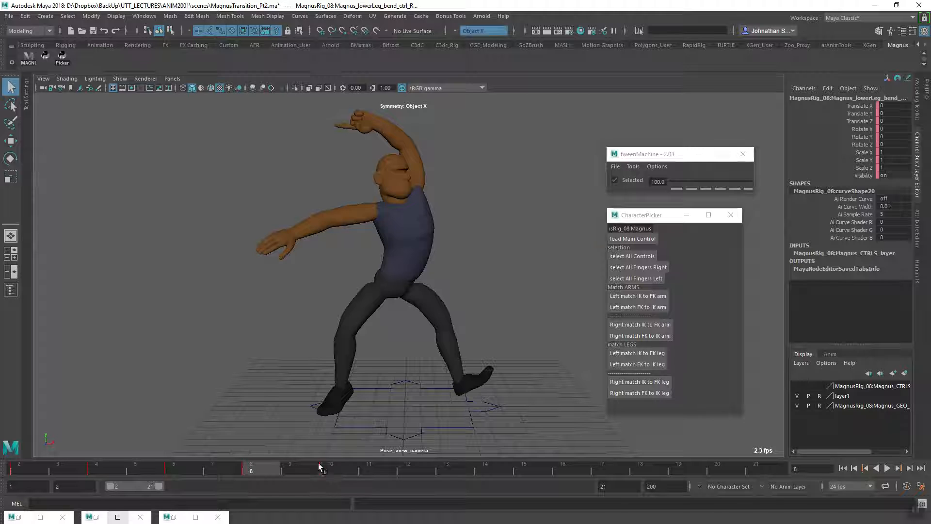
{"action": "left_click", "coordinate": [329, 466]}
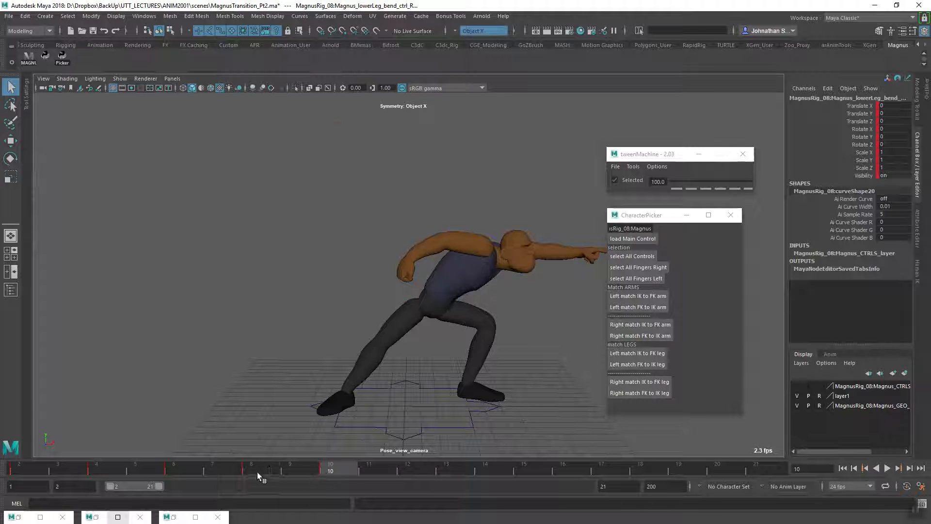
{"action": "left_click", "coordinate": [250, 468]}
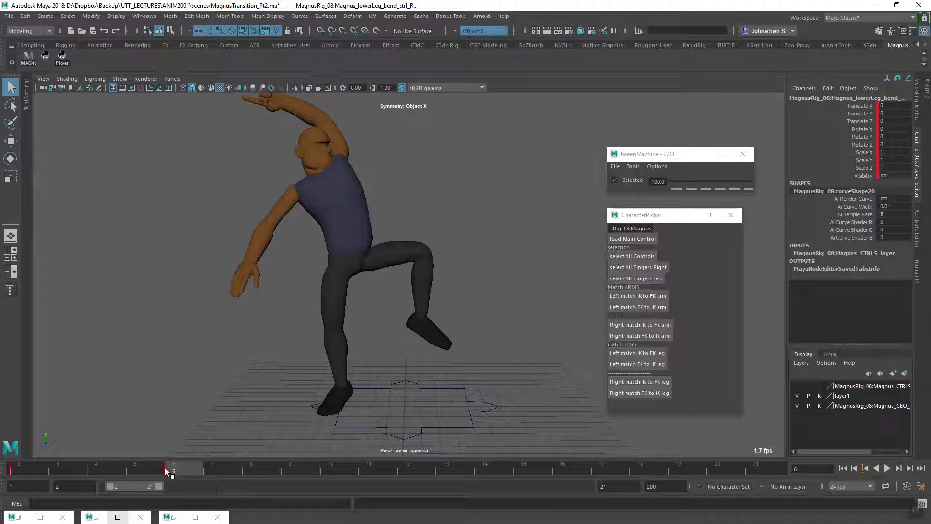
{"action": "left_click", "coordinate": [96, 469]}
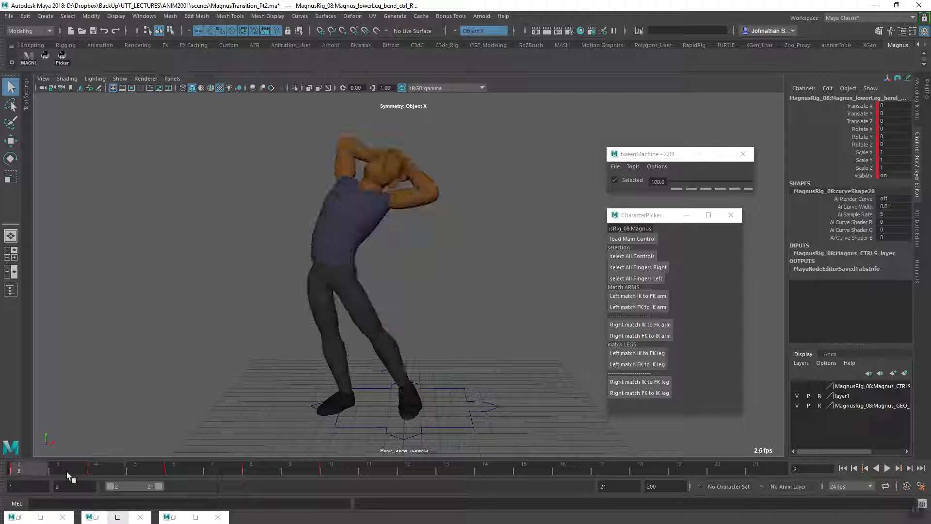
Select the keyed frame range from the timeline start through frame 14
{"action": "left_click", "coordinate": [172, 469]}
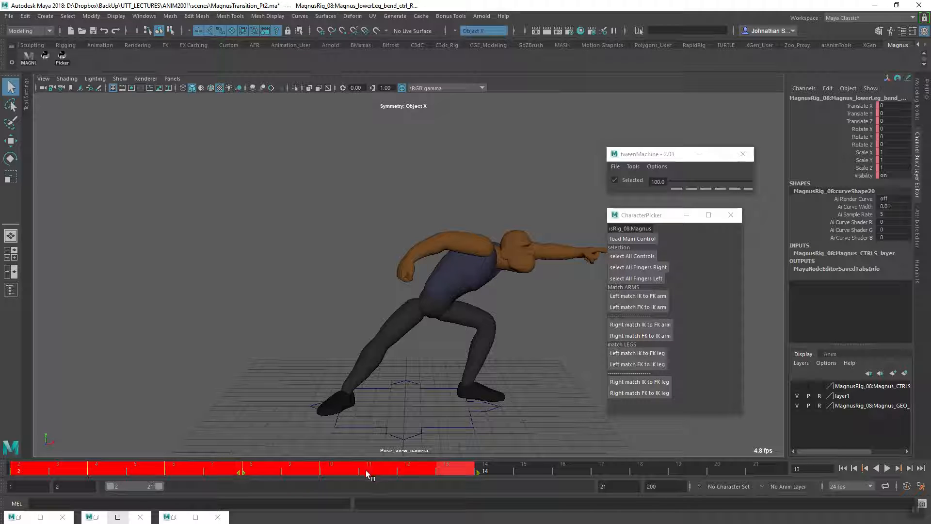
Set the selected Magnus keys to Stepped tangents so each pose holds until the next key
{"action": "right_click", "coordinate": [368, 472]}
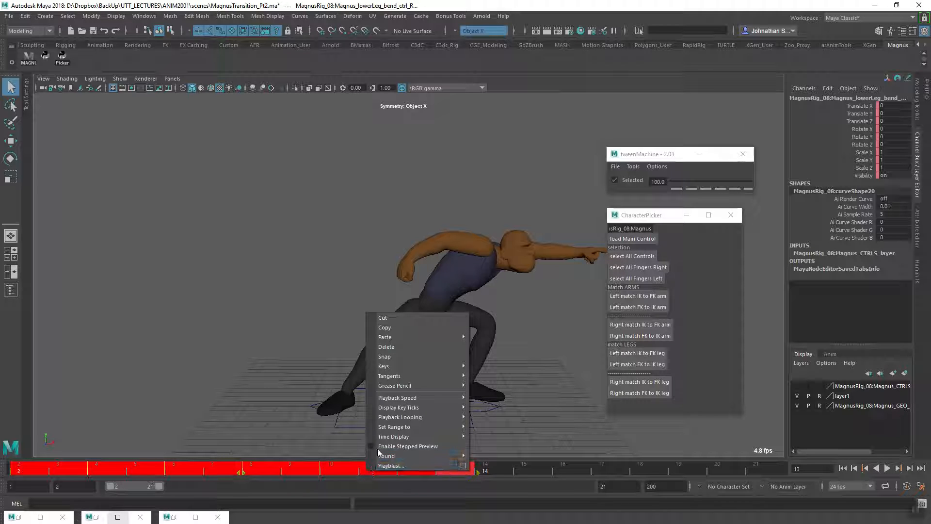
{"action": "mouse_move", "coordinate": [390, 375]}
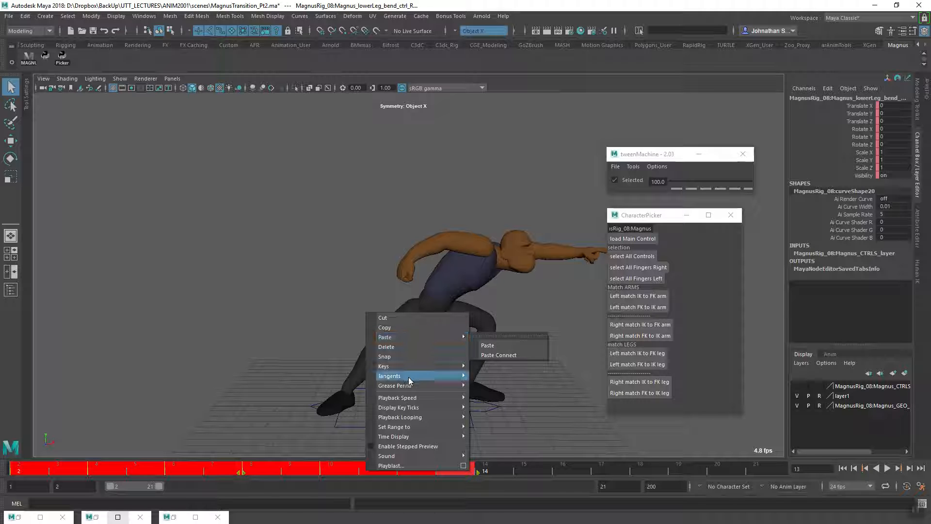
{"action": "mouse_move", "coordinate": [390, 375]}
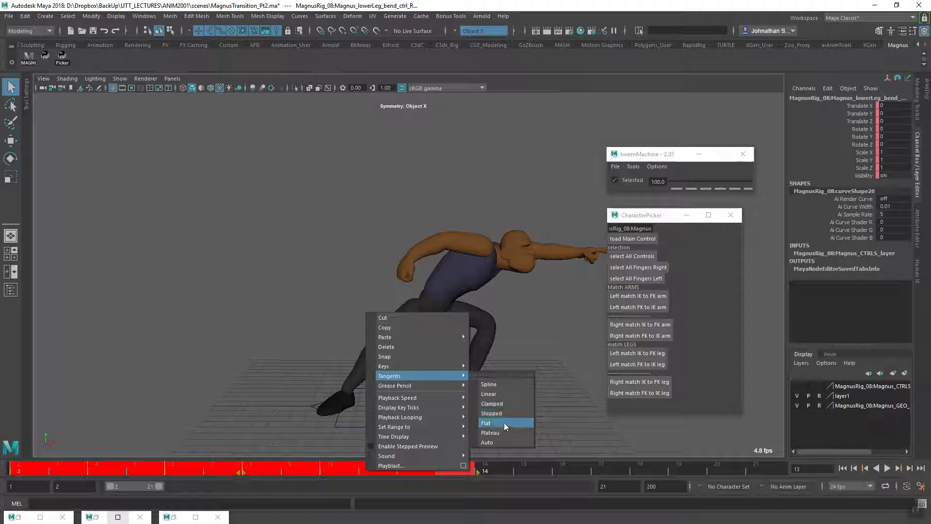
{"action": "left_click", "coordinate": [491, 413]}
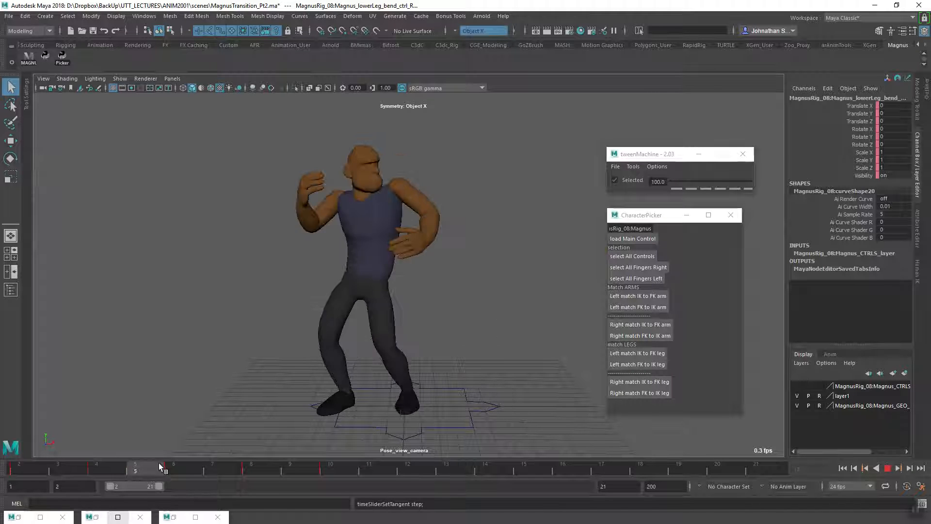
{"action": "left_click", "coordinate": [20, 470]}
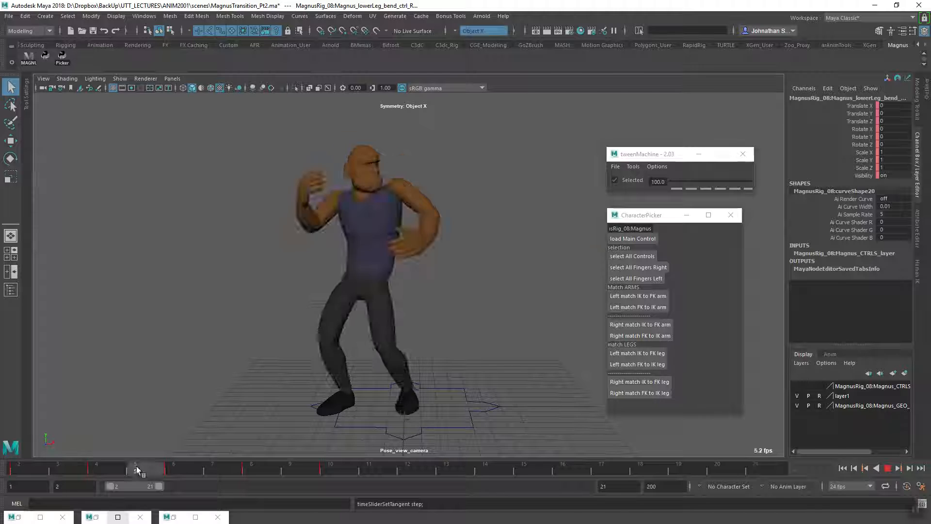
{"action": "left_click", "coordinate": [213, 468]}
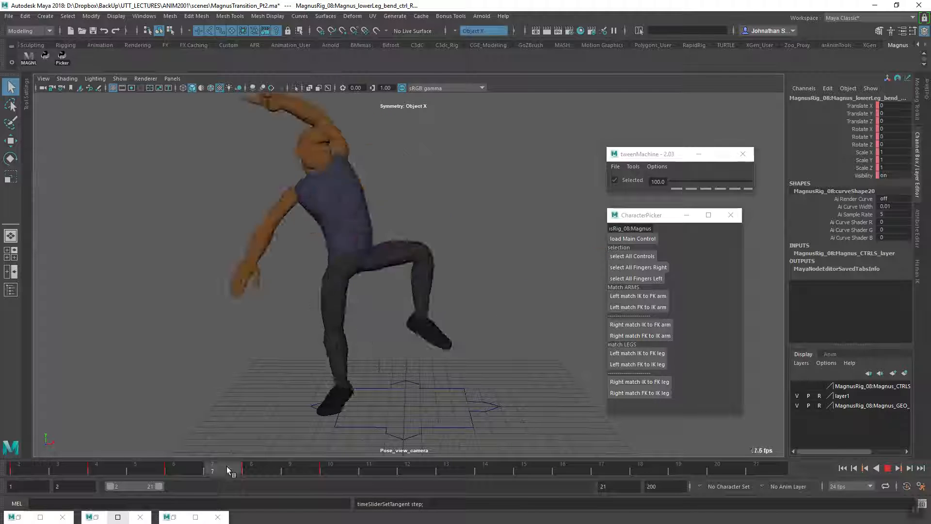
{"action": "left_click", "coordinate": [313, 468]}
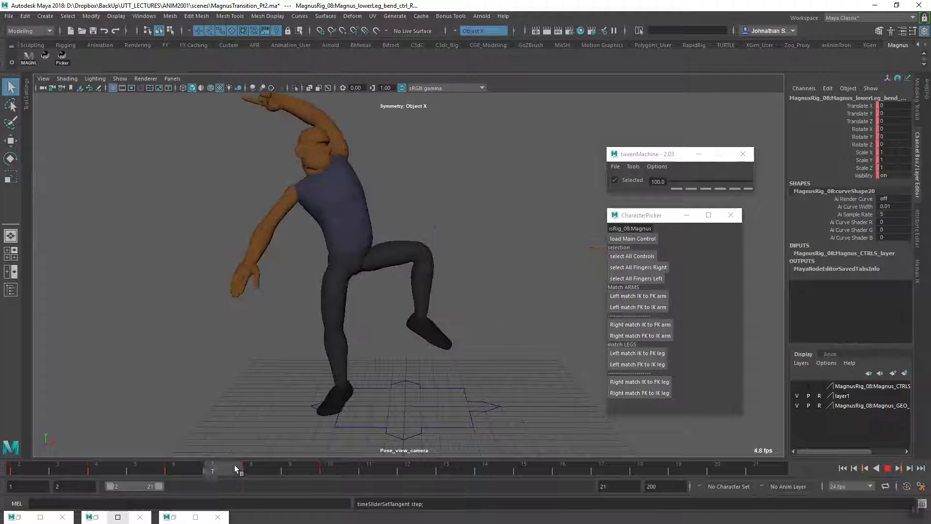
{"action": "left_click", "coordinate": [250, 468]}
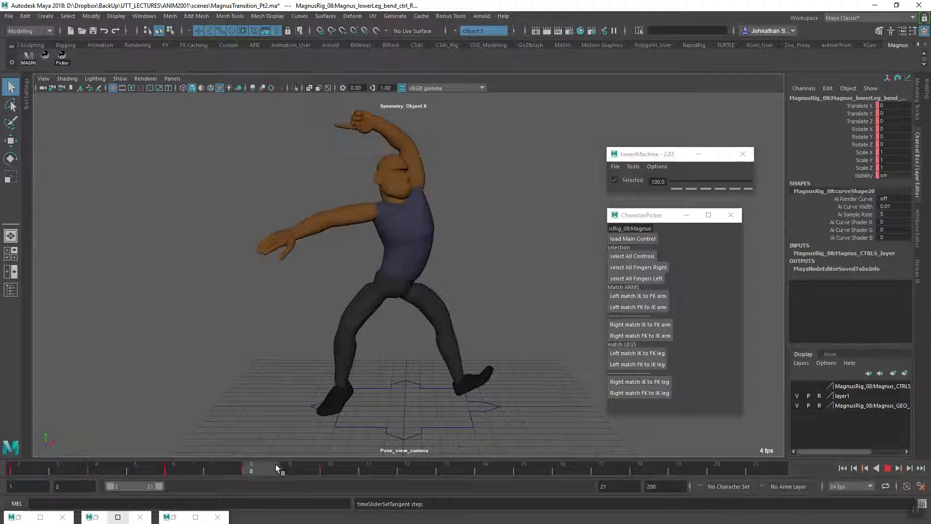
{"action": "left_click_drag", "start_coordinate": [250, 468], "coordinate": [330, 468]}
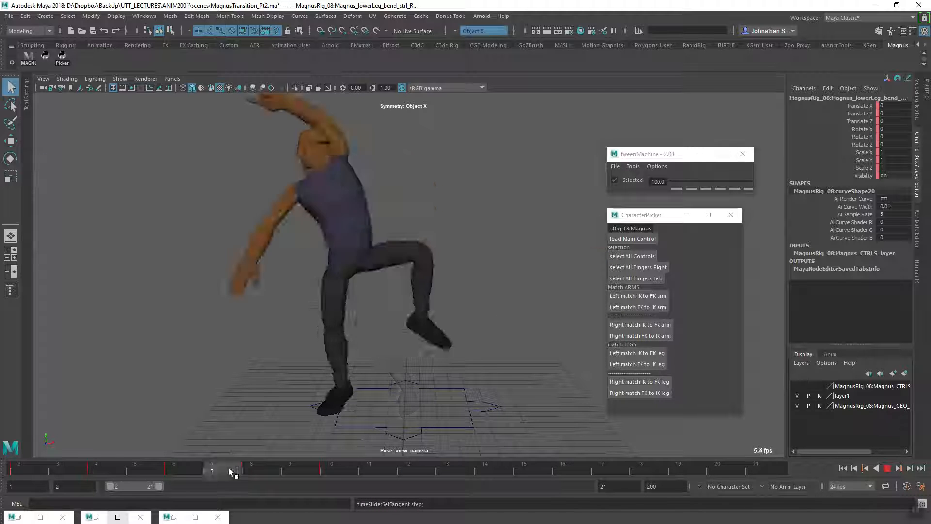
{"action": "left_click", "coordinate": [56, 469]}
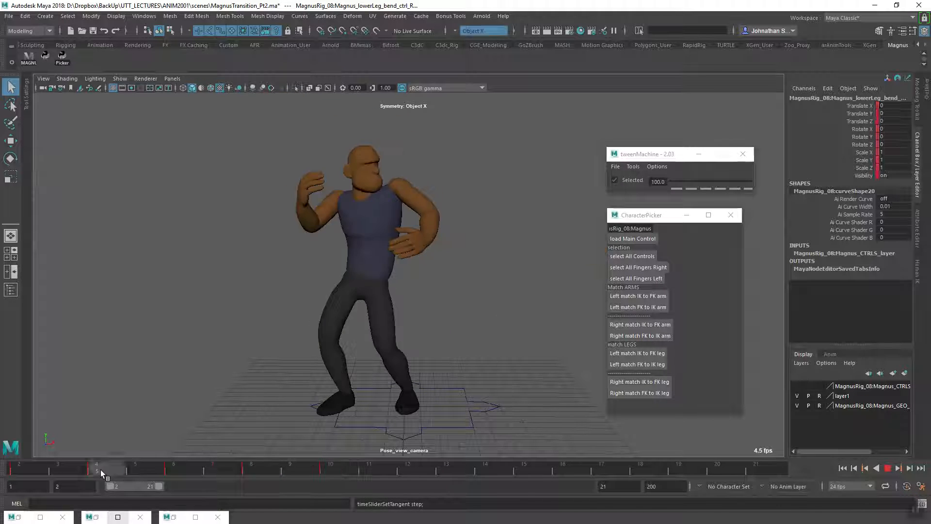
{"action": "left_click_drag", "start_coordinate": [100, 468], "coordinate": [369, 467]}
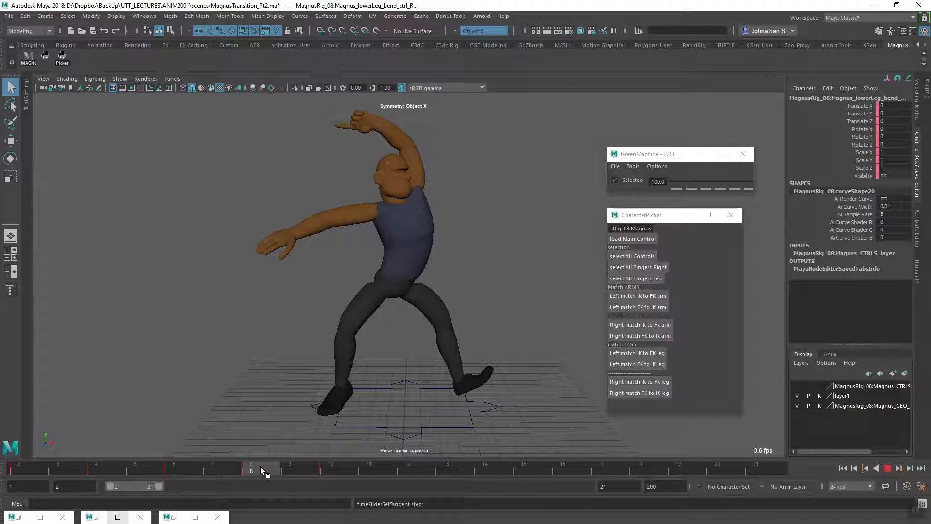
{"action": "left_click", "coordinate": [329, 468]}
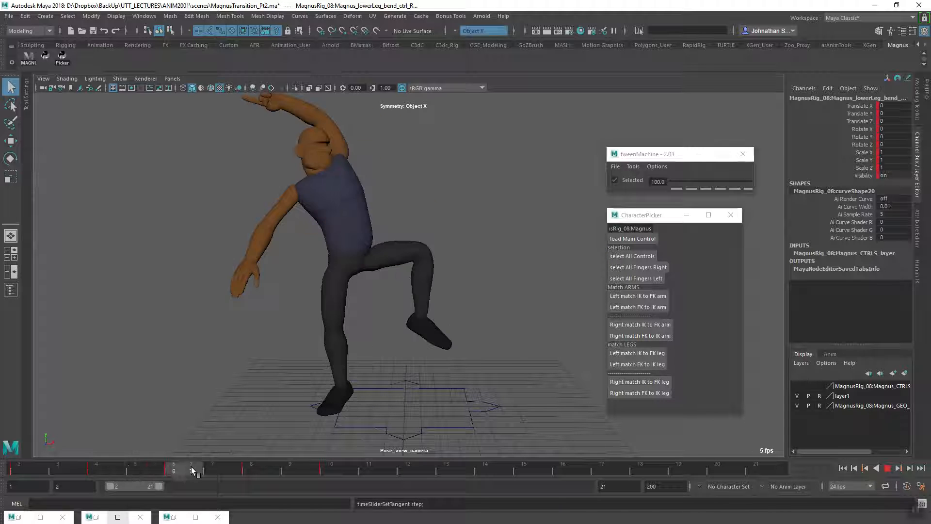
{"action": "left_click_drag", "start_coordinate": [193, 469], "coordinate": [287, 470]}
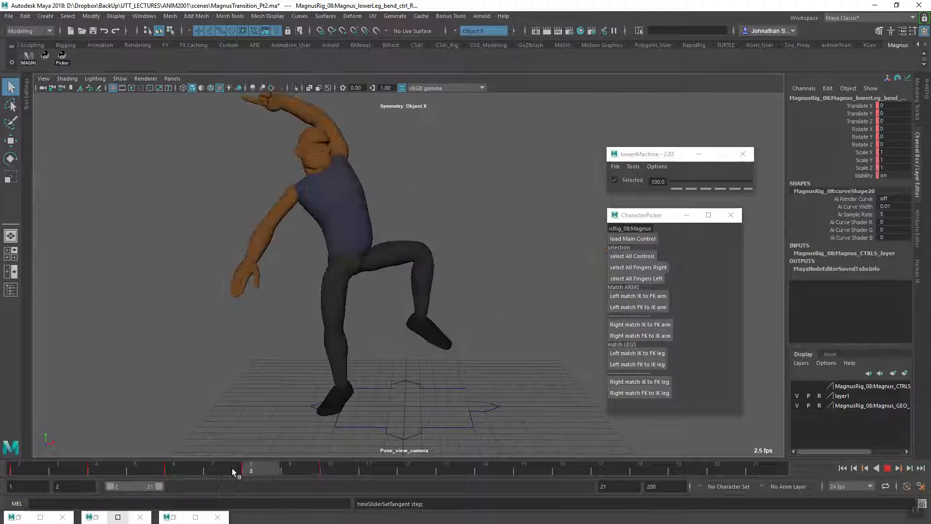
{"action": "left_click", "coordinate": [330, 470]}
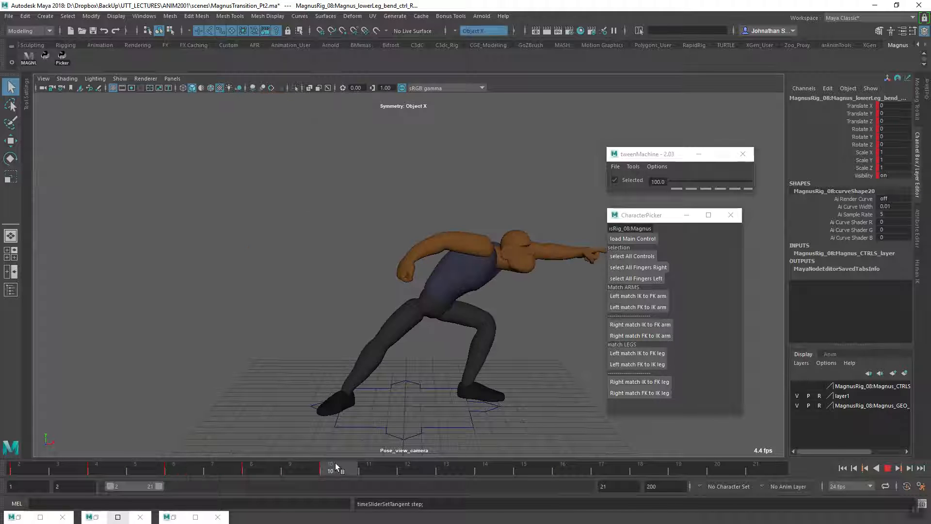
{"action": "left_click", "coordinate": [20, 466]}
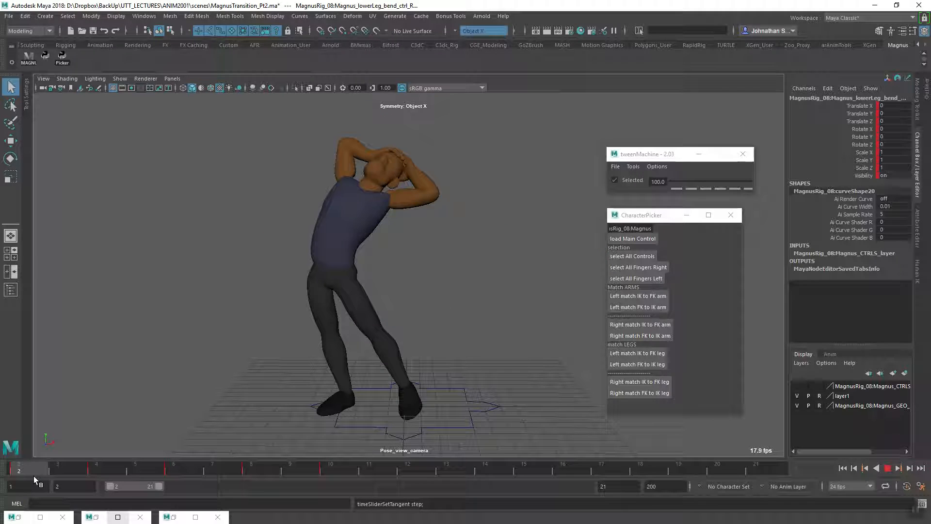
{"action": "left_click", "coordinate": [146, 468]}
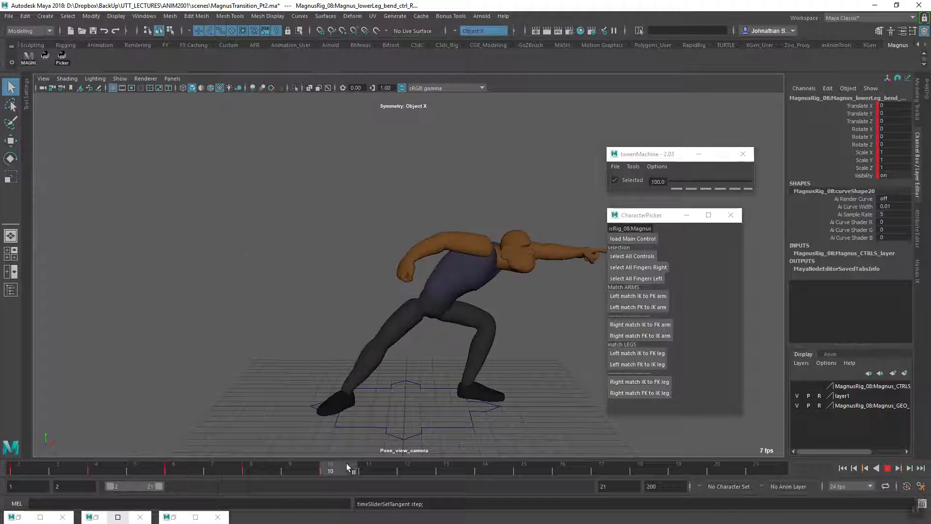
{"action": "left_click_drag", "start_coordinate": [348, 467], "coordinate": [251, 467]}
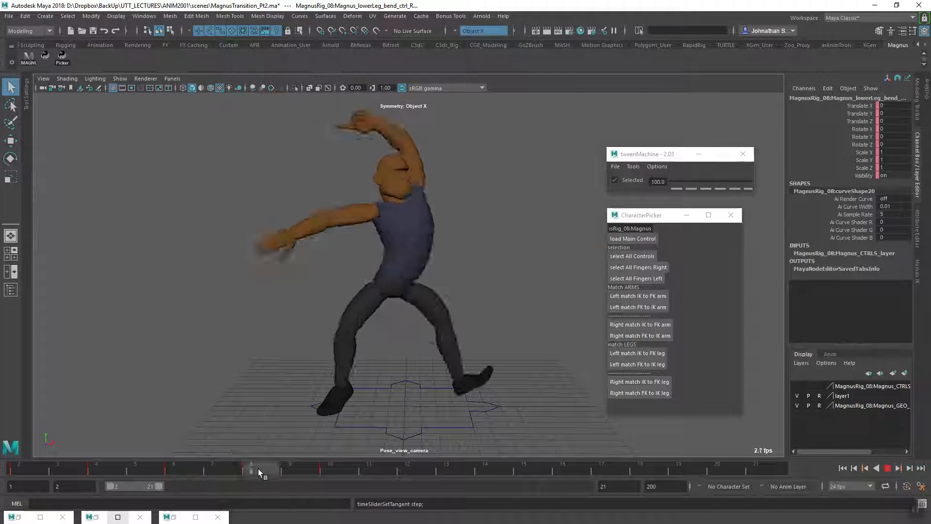
{"action": "left_click", "coordinate": [58, 469]}
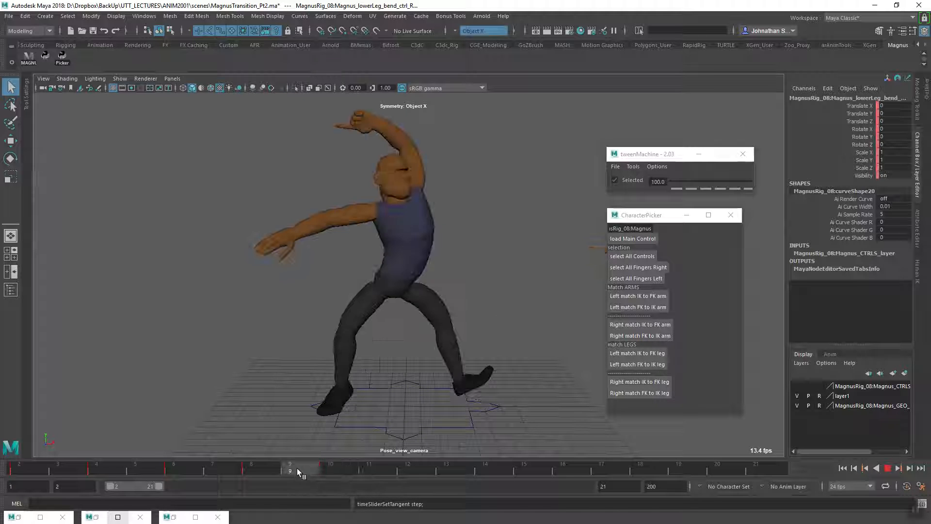
{"action": "left_click", "coordinate": [329, 469]}
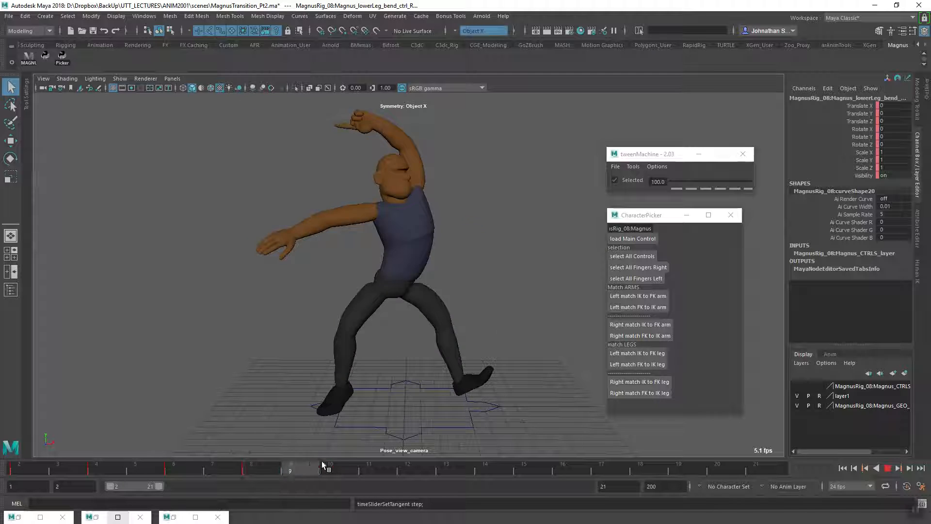
{"action": "left_click", "coordinate": [20, 469]}
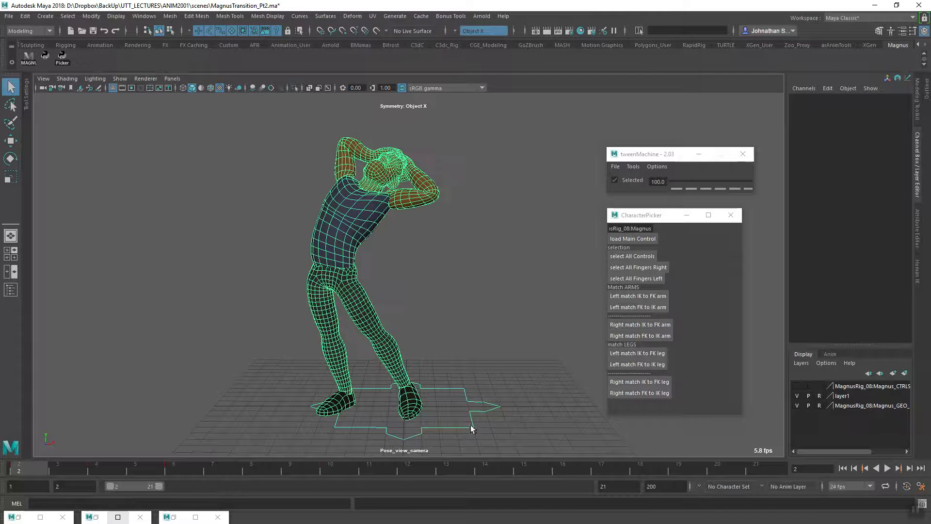
Select the Magnus rig controls from the picker at the frame 2 hands-on-head pose
{"action": "left_click", "coordinate": [631, 239]}
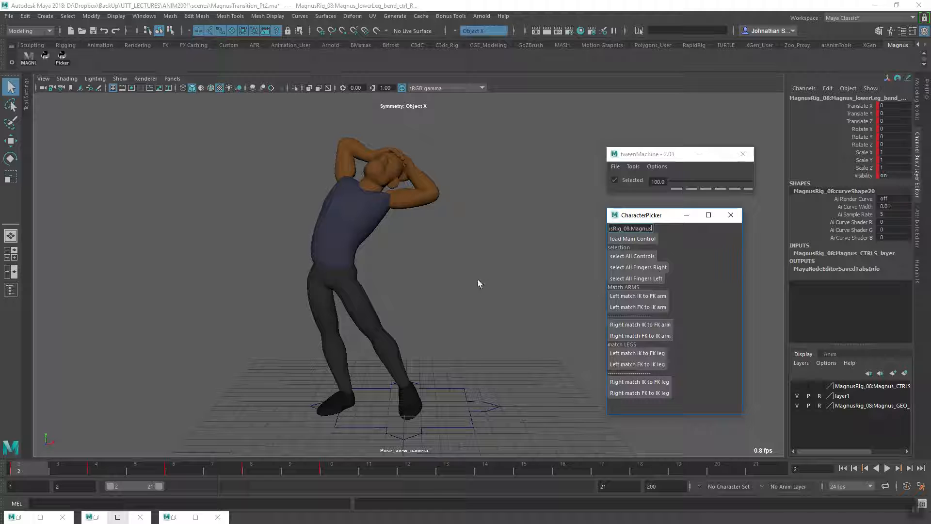
{"action": "mouse_move", "coordinate": [500, 275]}
{"action": "type", "text": "s"}
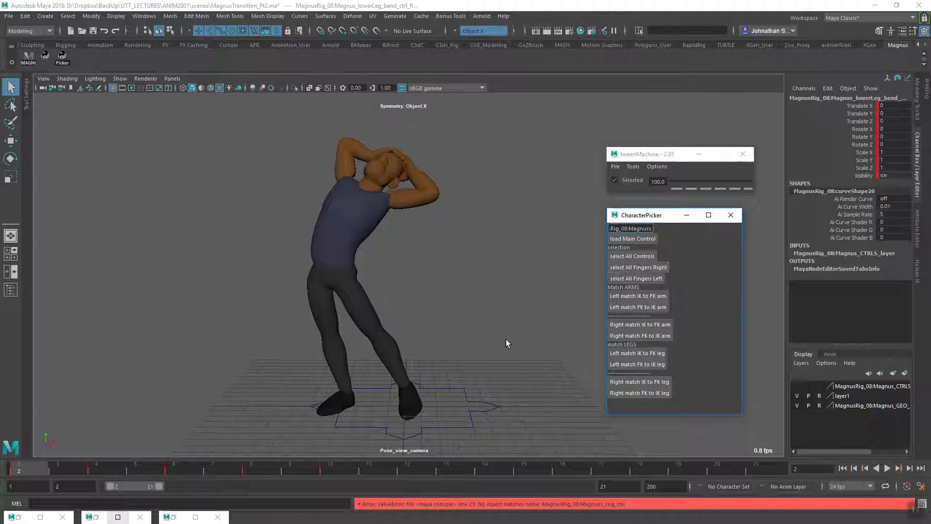
{"action": "mouse_move", "coordinate": [661, 249]}
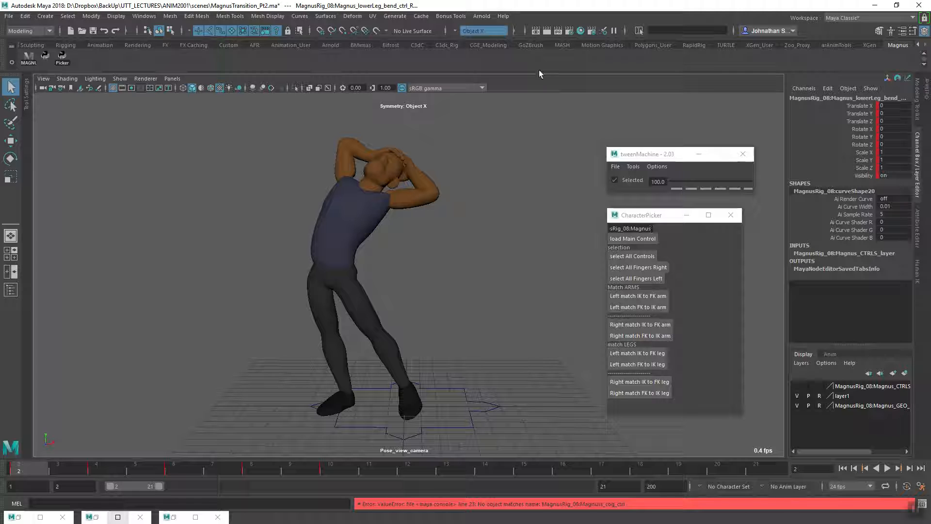
{"action": "mouse_move", "coordinate": [424, 371]}
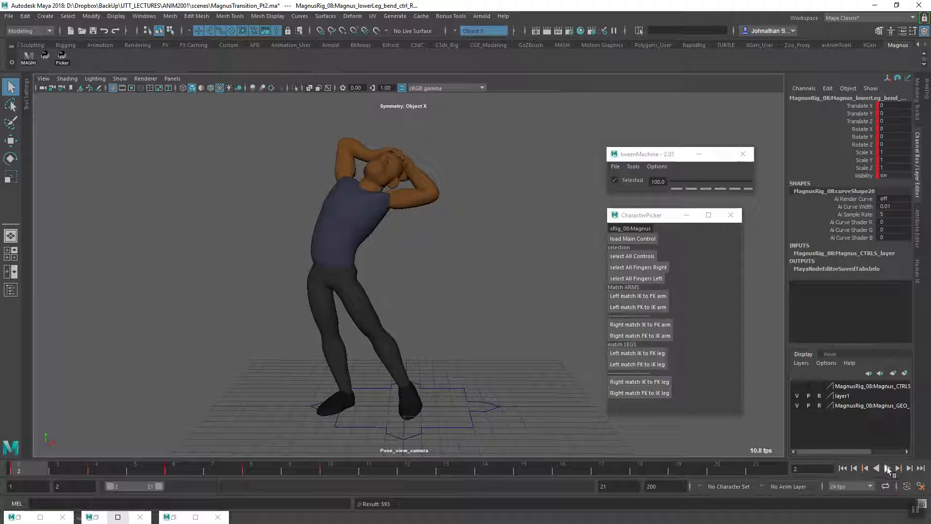
Play the stepped blocking, jump back to an earlier pose, then stop playback
{"action": "left_click", "coordinate": [887, 467]}
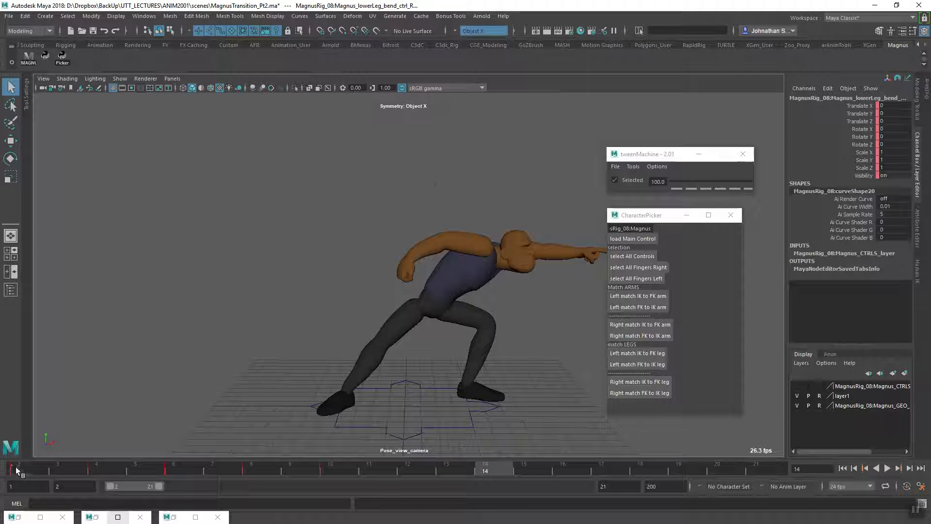
{"action": "left_click", "coordinate": [20, 469]}
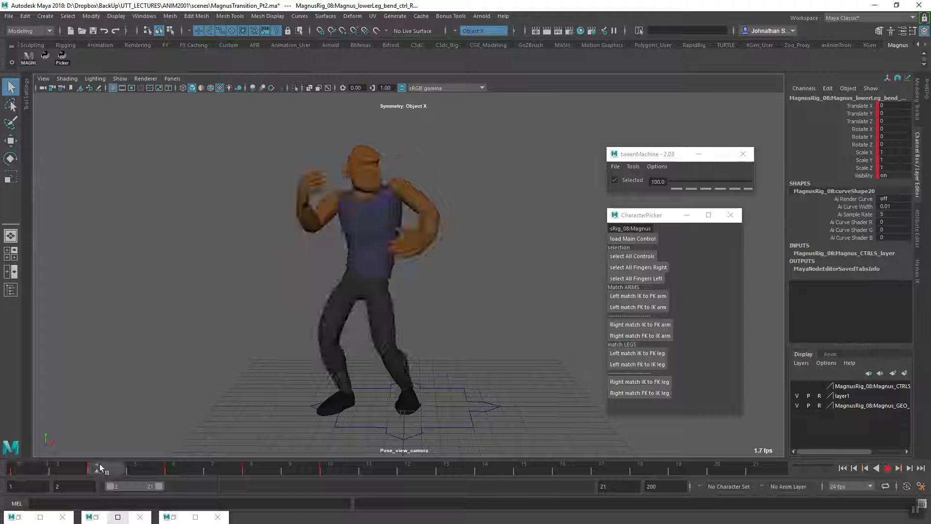
{"action": "left_click", "coordinate": [886, 468]}
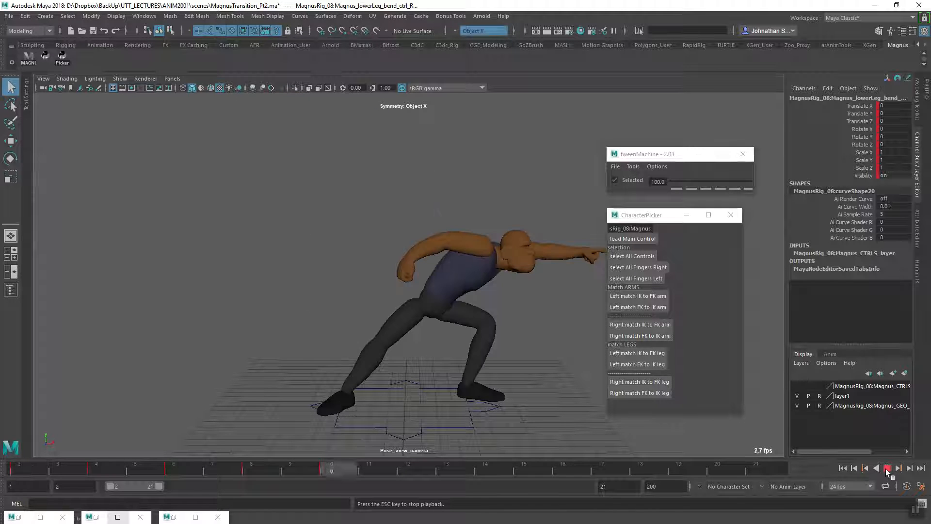